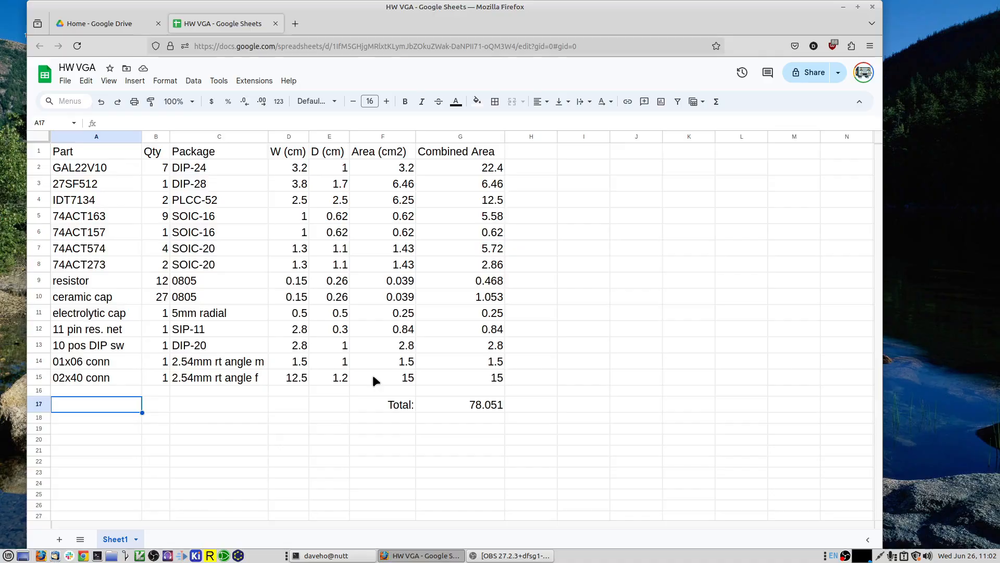
pyautogui.moveTo(148, 254)
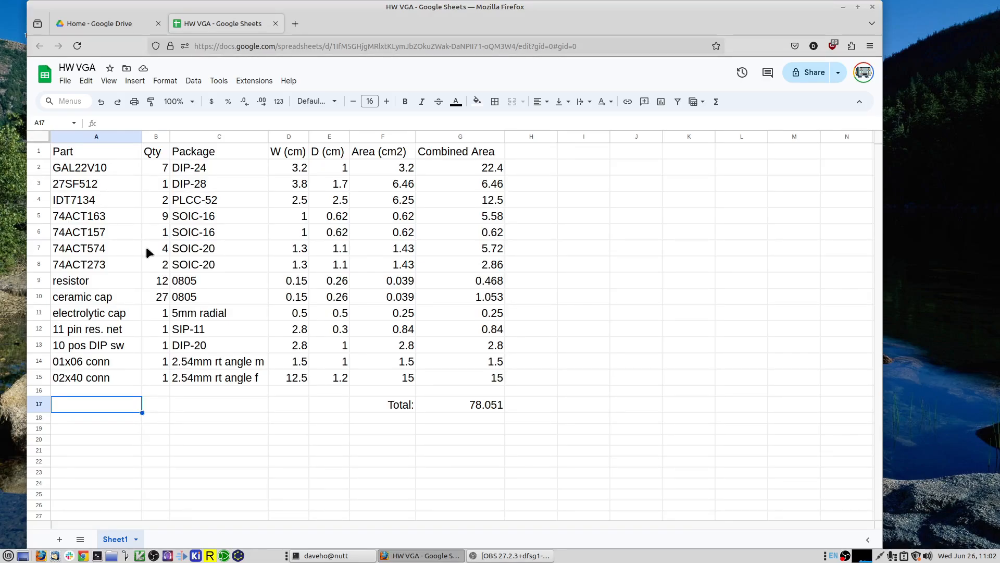
pyautogui.moveTo(153, 187)
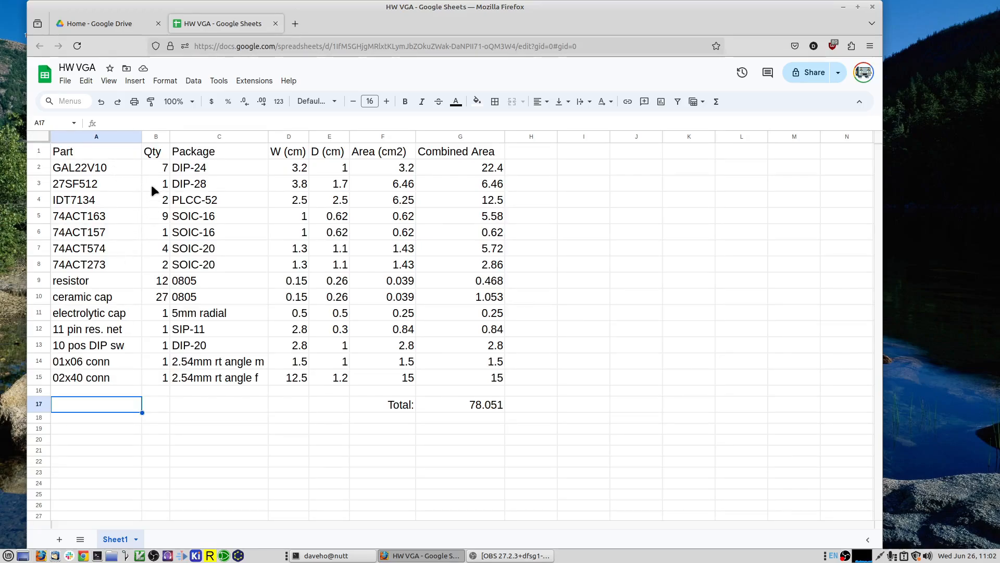
pyautogui.moveTo(279, 233)
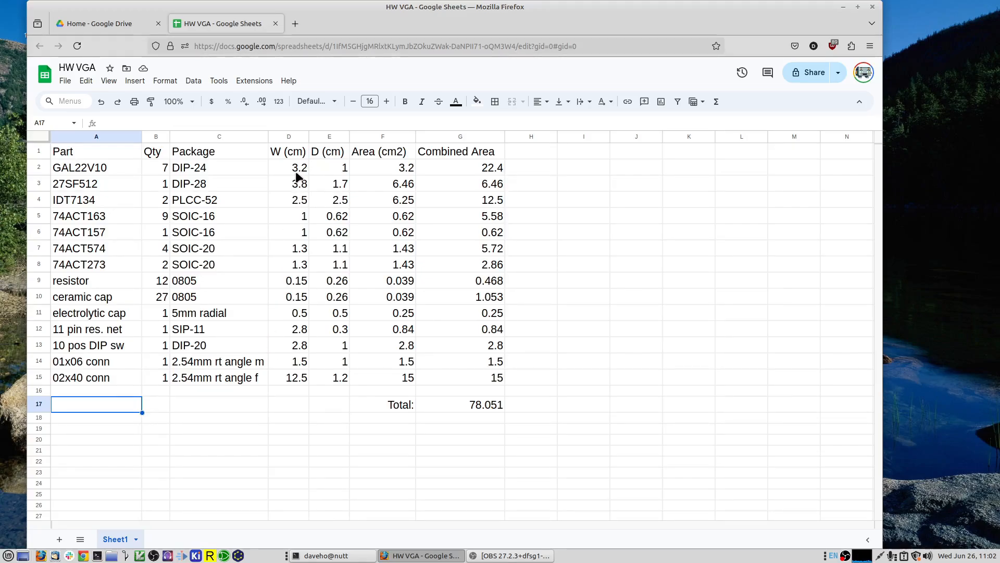
pyautogui.moveTo(467, 420)
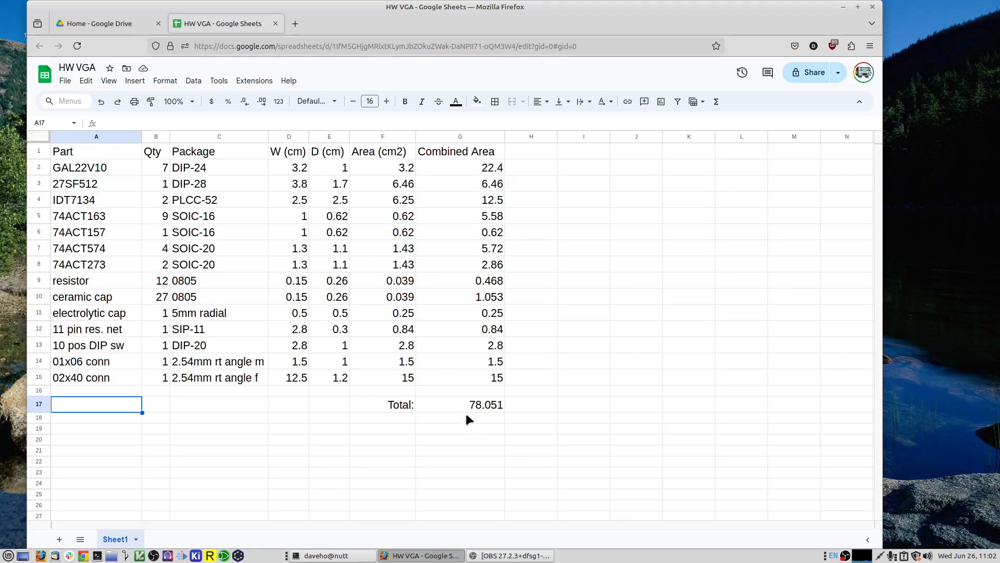
# Show the KiCad VRAM schematic with GAL and bank-register control signals highlighted.
pyautogui.click(461, 405)
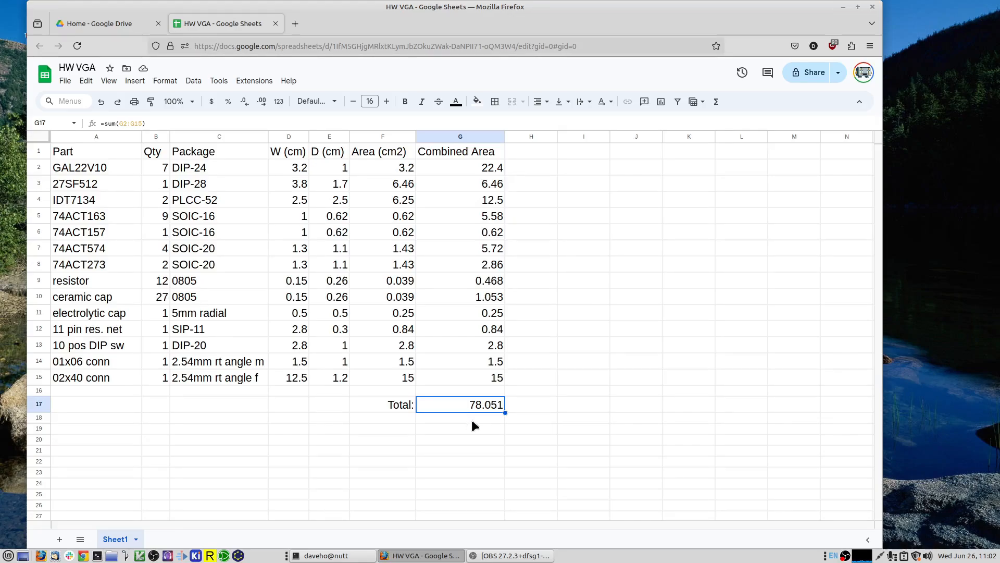
pyautogui.moveTo(475, 420)
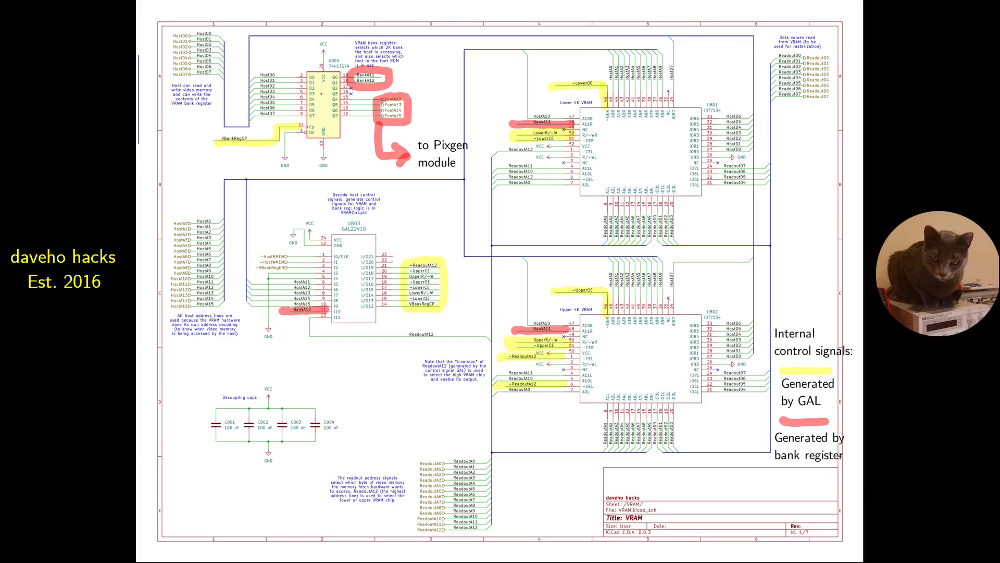
pyautogui.press('ctrl+z')
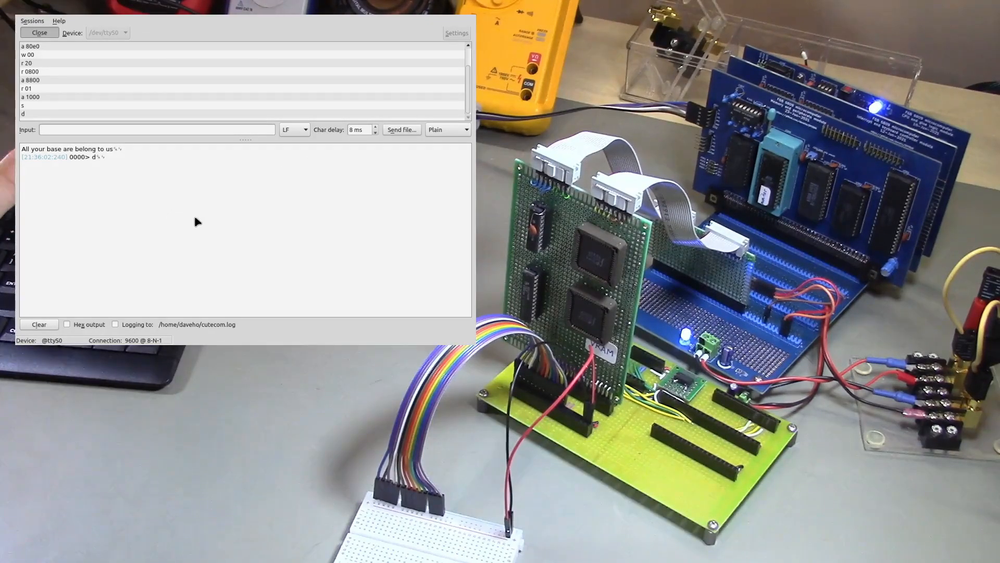
pyautogui.moveTo(315, 244)
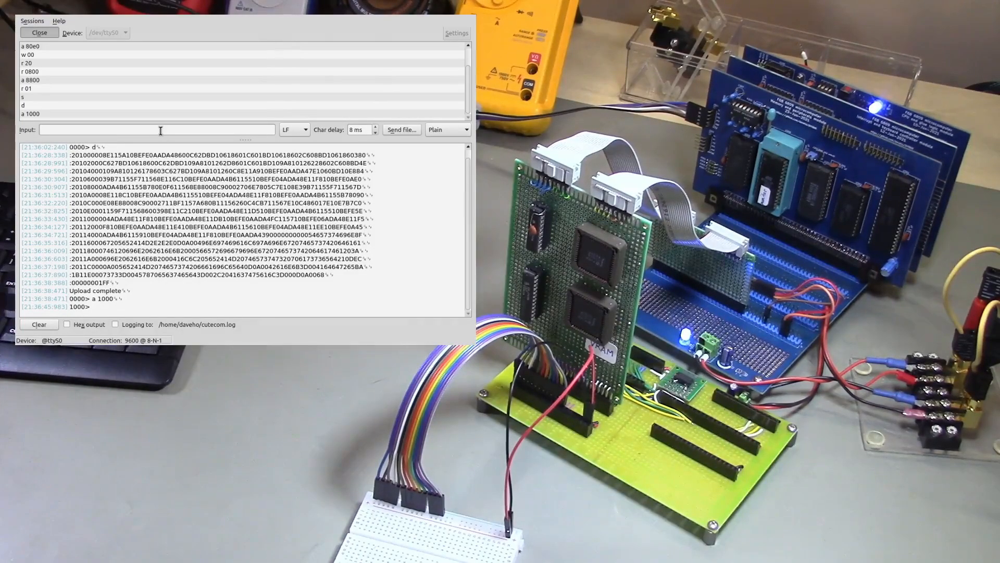
# Send the 's' command to start the uploaded VRAM test program.
pyautogui.write('s')
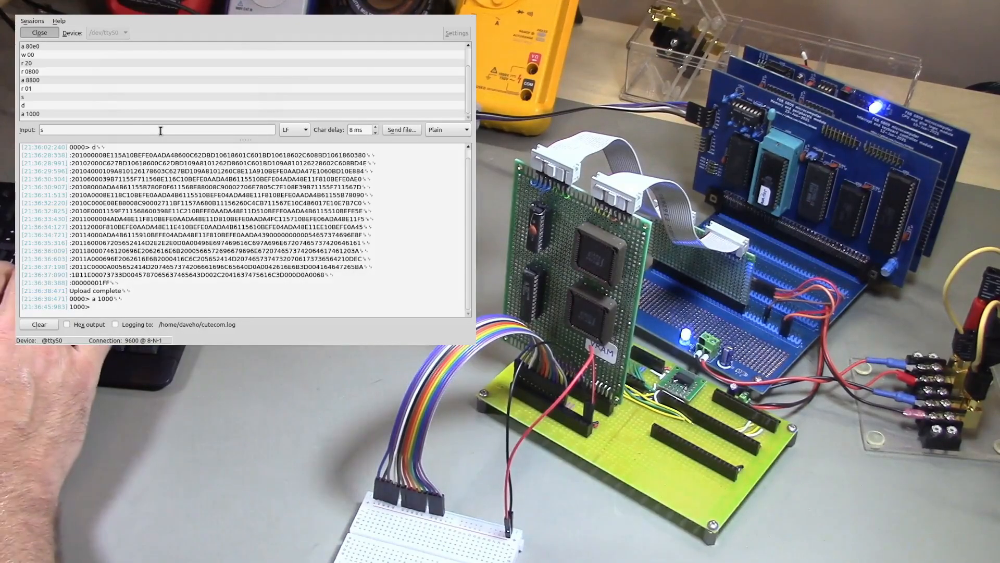
pyautogui.press('Return')
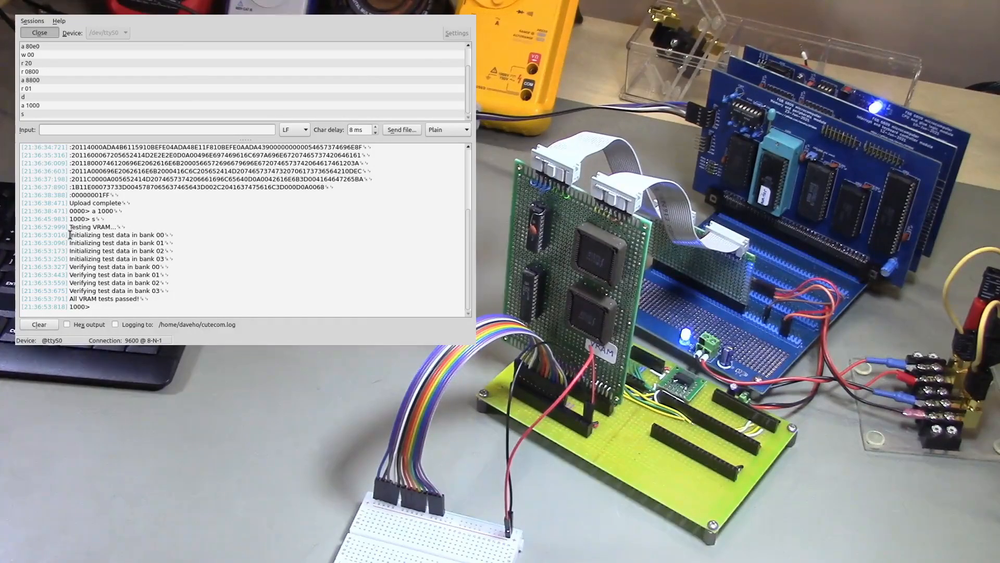
# Select the 'Verifying test data in bank' lines for all four banks in the output.
pyautogui.moveTo(69, 234); pyautogui.dragTo(165, 259)
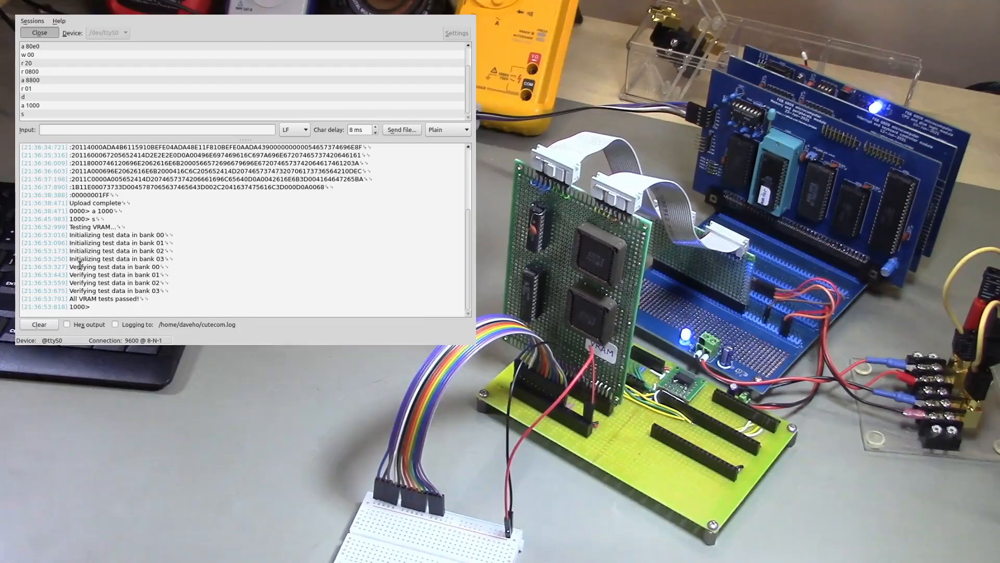
pyautogui.moveTo(78, 267); pyautogui.dragTo(160, 290)
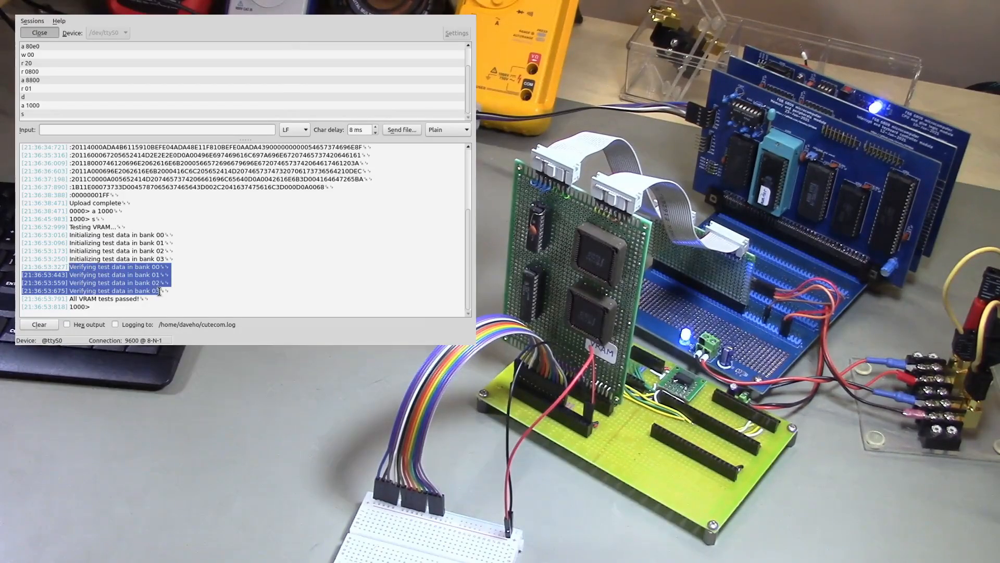